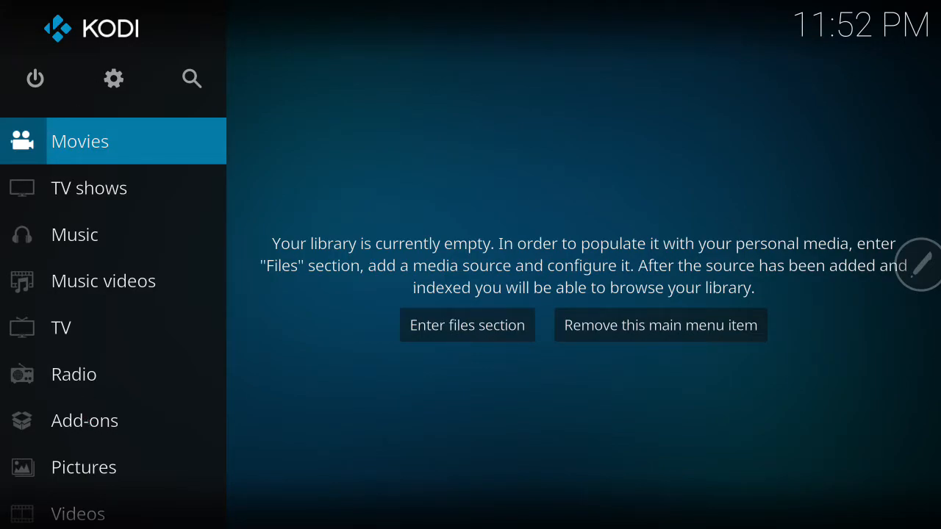
Go to Add-ons and show the installed Video add-ons
click(84, 421)
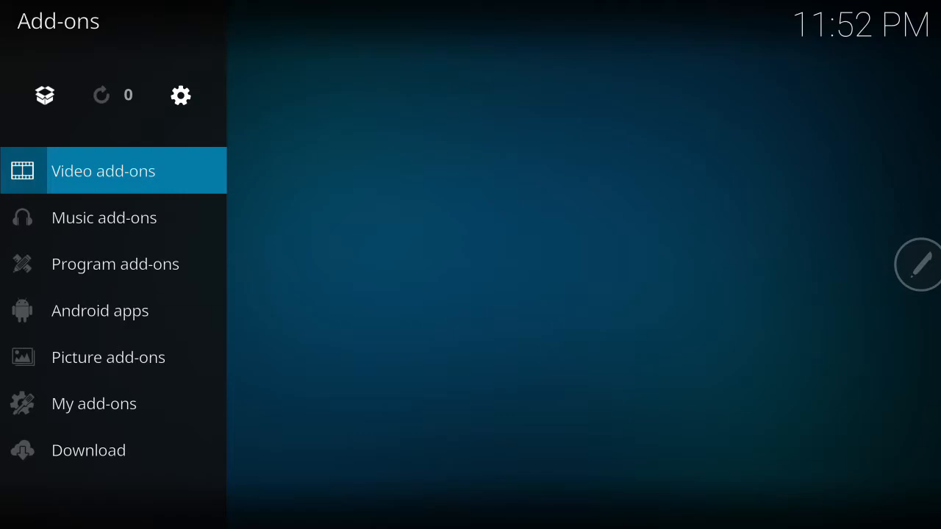
click(103, 170)
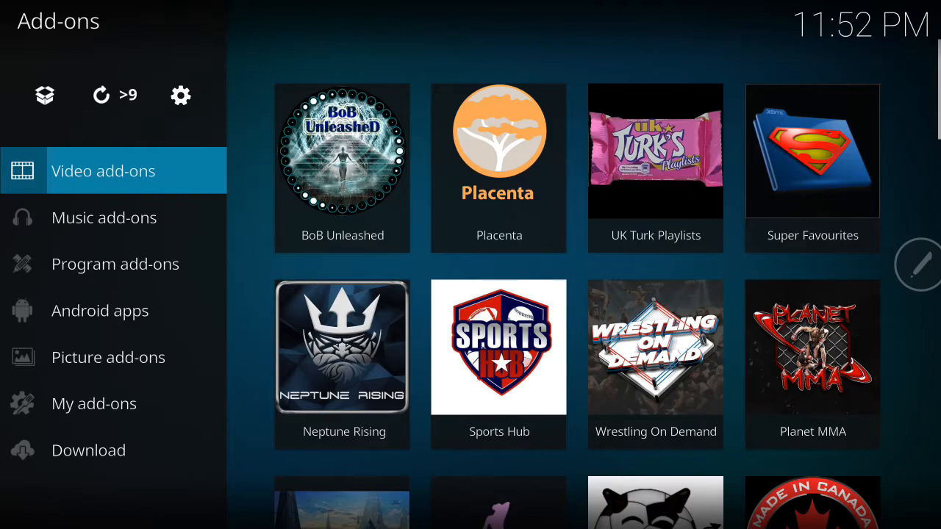
mouse_move(103, 404)
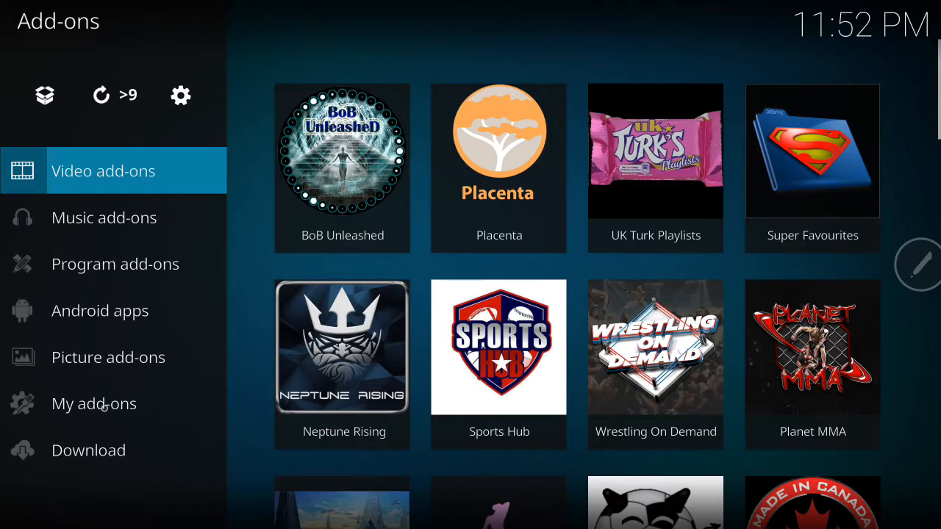
Show the installed Program add-ons, where Supreme Builds Wizard is listed
click(94, 403)
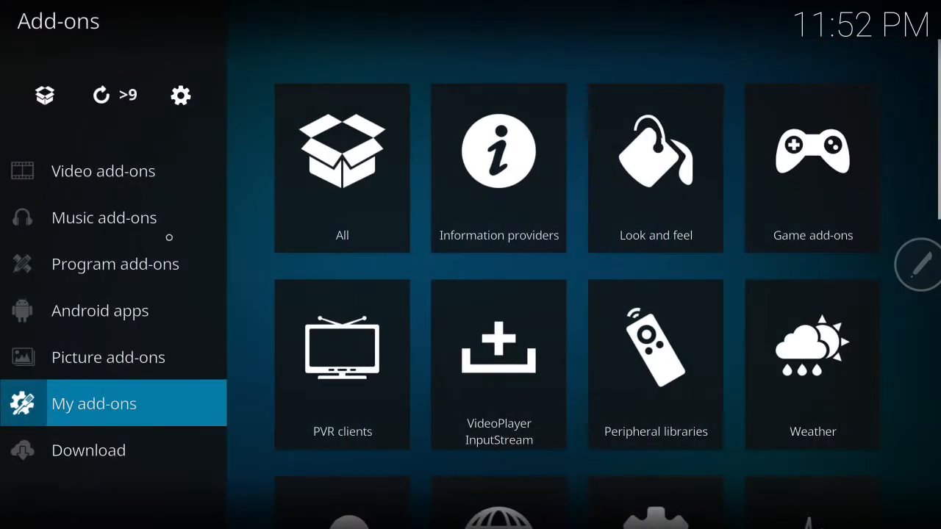
click(114, 263)
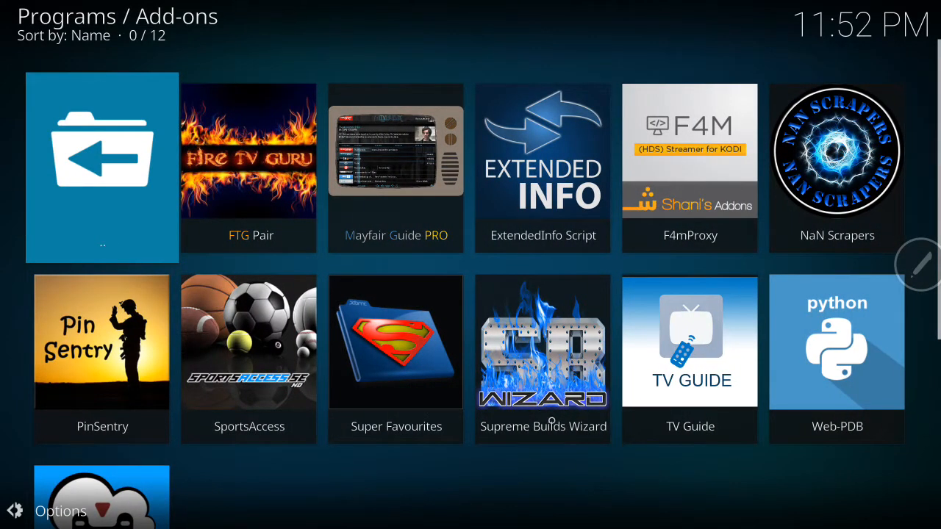
mouse_move(467, 401)
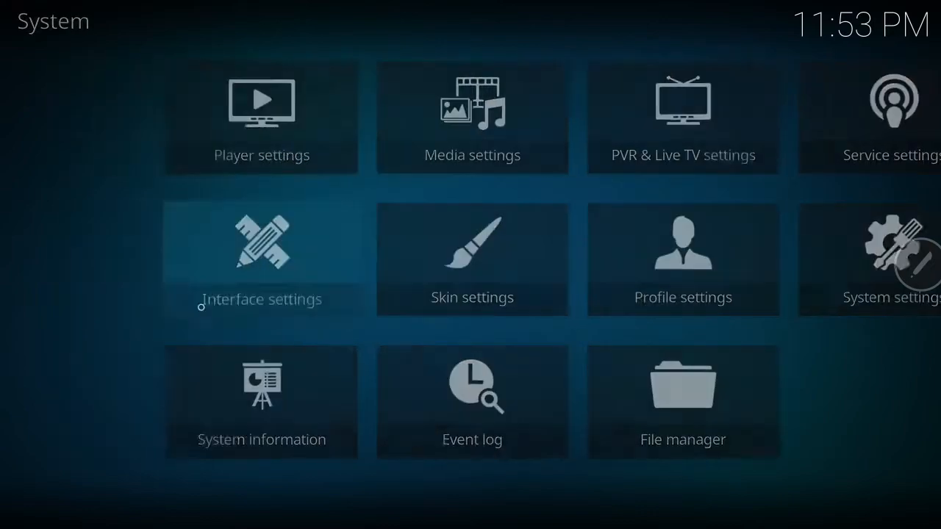
In Interface settings, pick Xonfluence from the Skin list
click(262, 259)
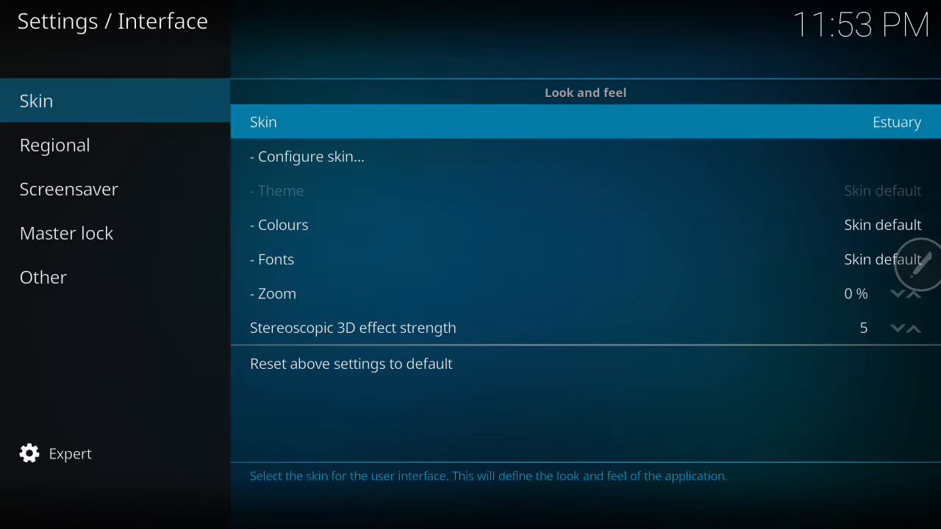
click(585, 122)
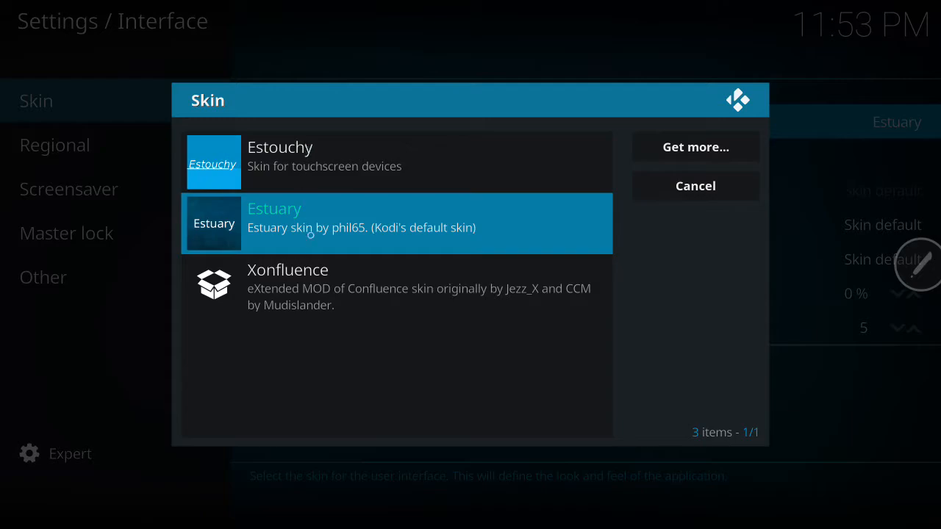
mouse_move(308, 151)
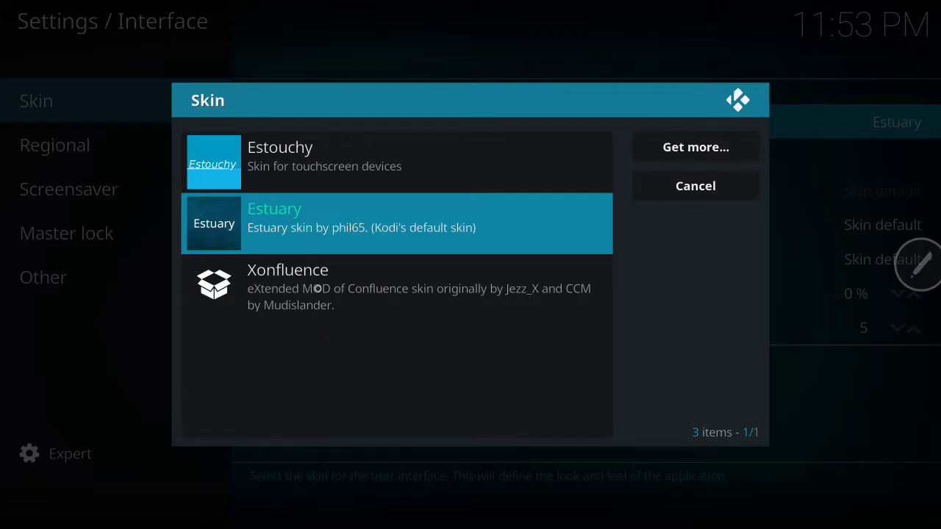
mouse_move(332, 285)
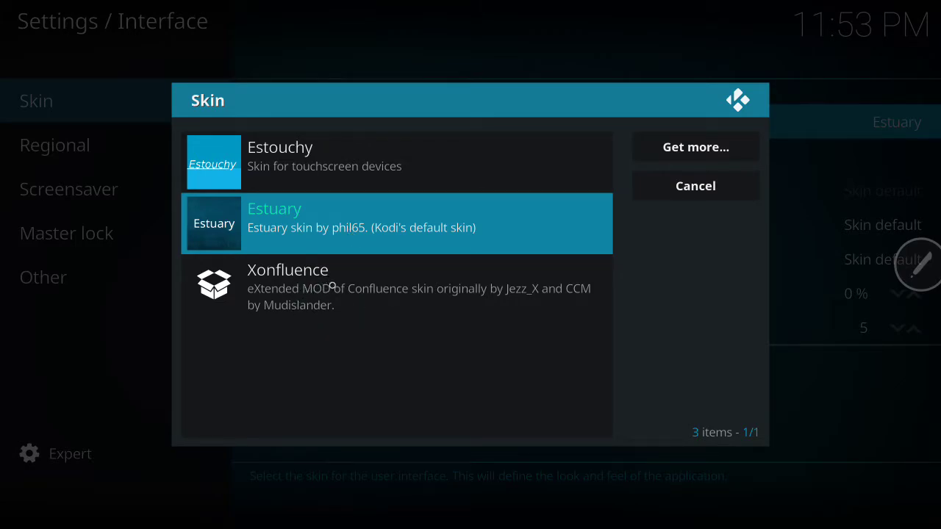
click(694, 185)
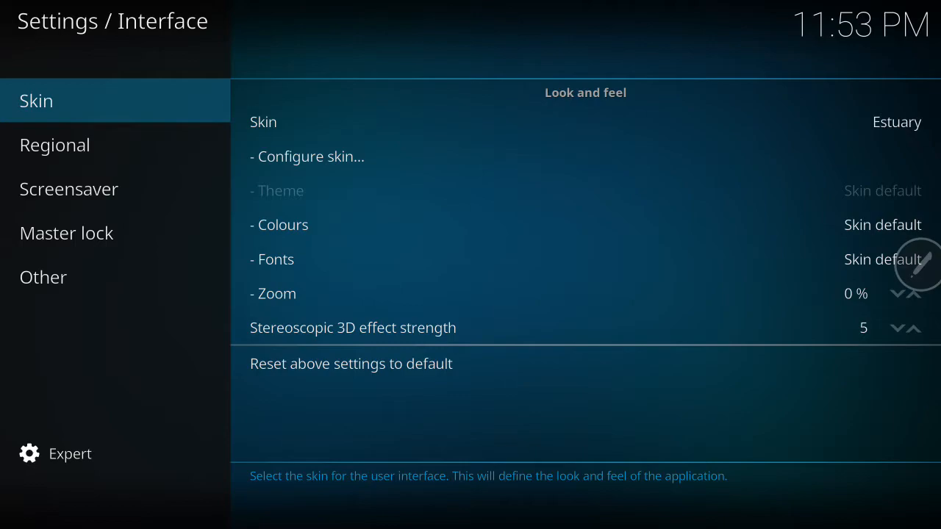
Answer the Keep skin prompt, reset interface settings to default and keep the Estuary skin
click(897, 120)
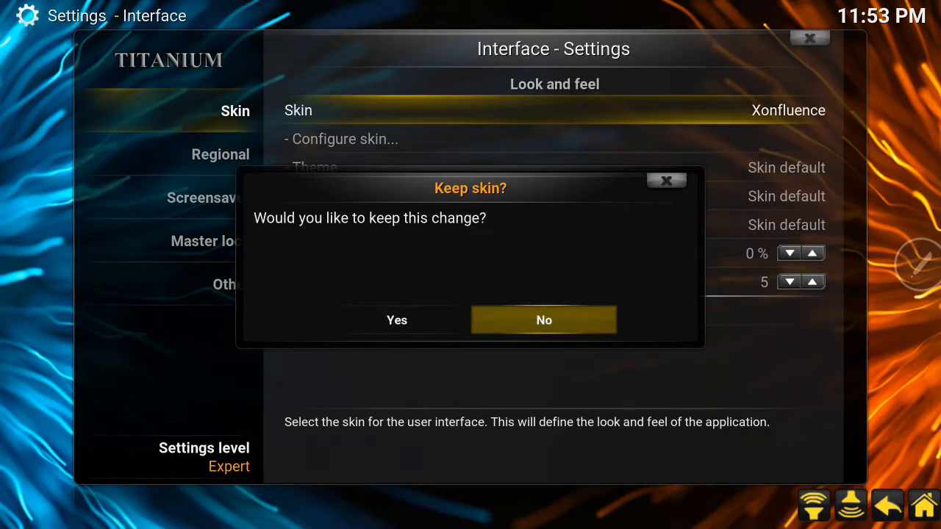
click(544, 320)
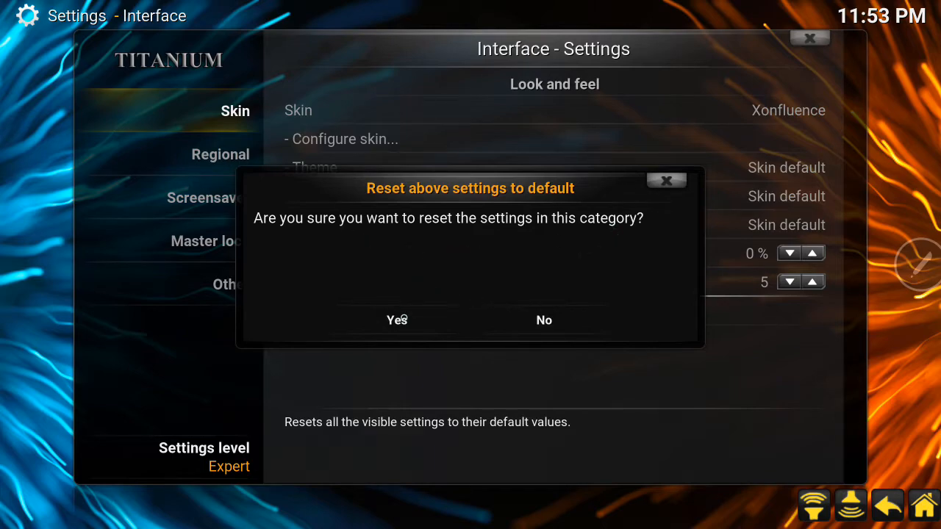
click(544, 321)
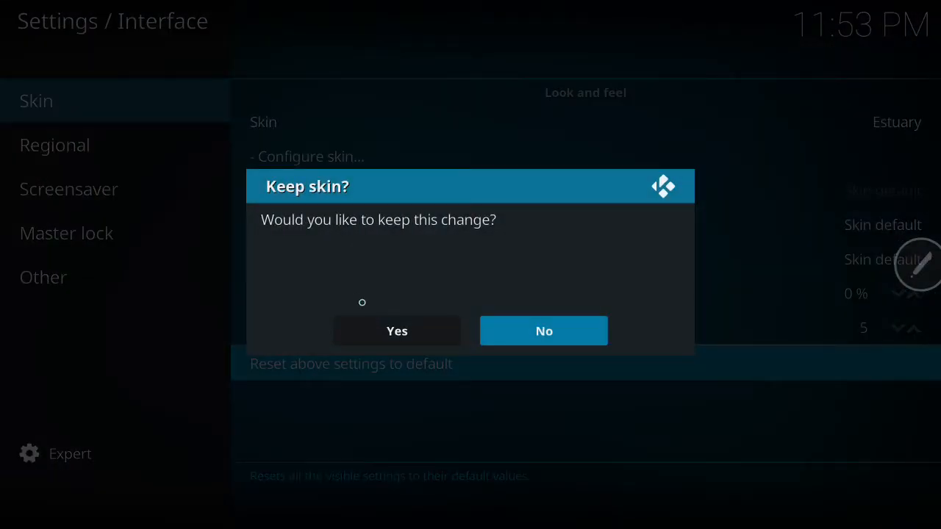
click(397, 331)
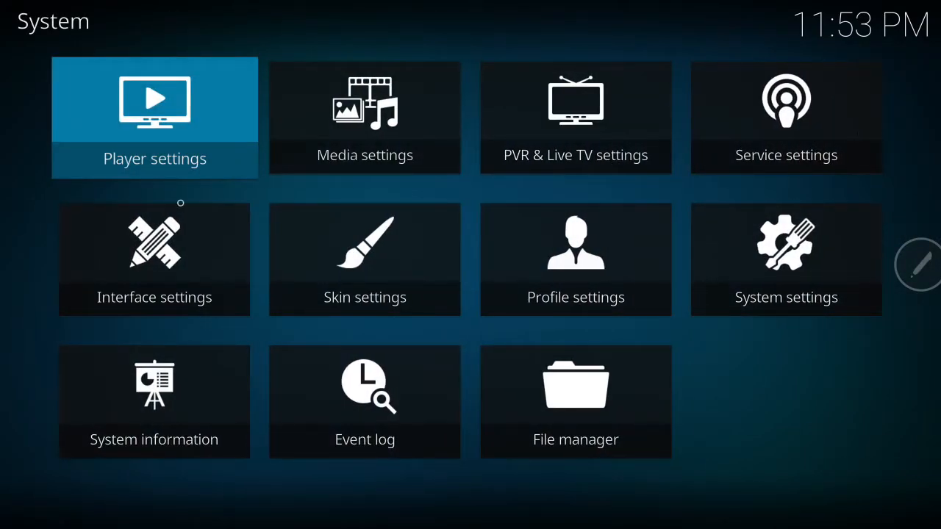
Switch the skin to Xonfluence again from Interface settings and keep the change
click(153, 259)
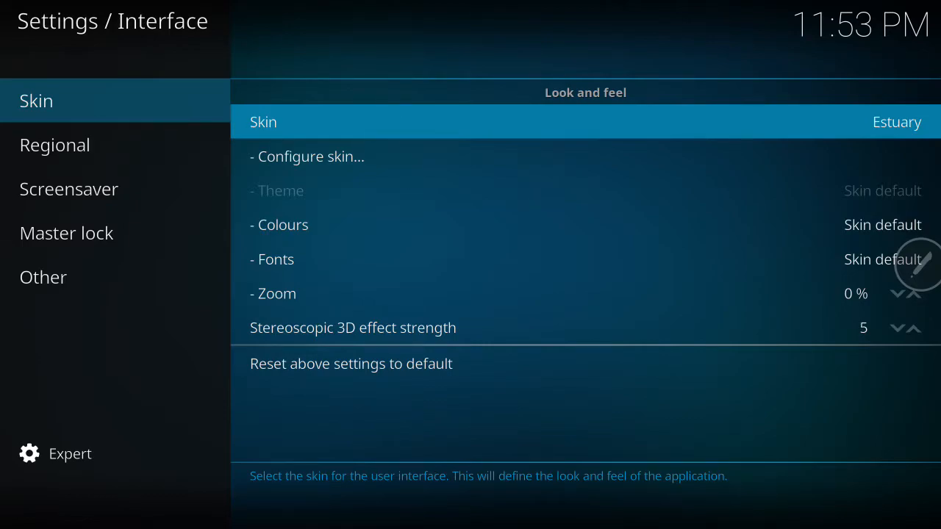
click(586, 122)
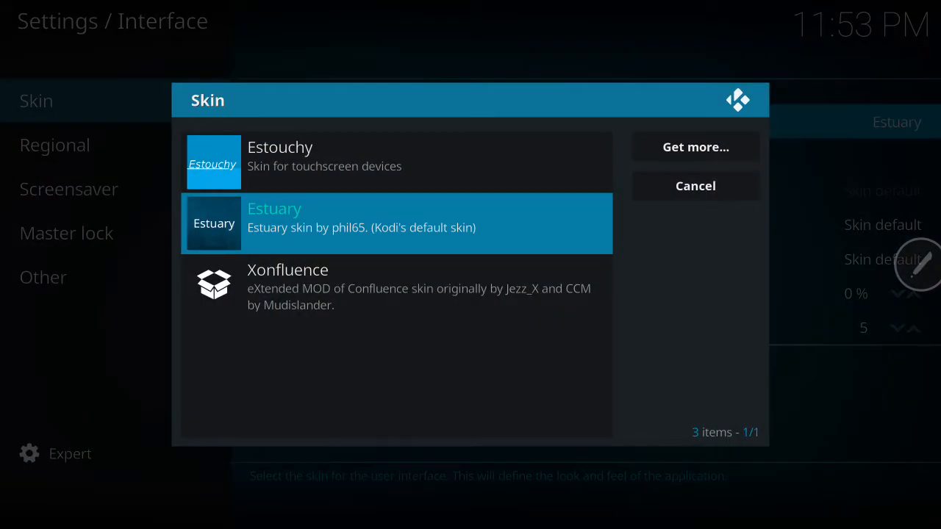
mouse_move(366, 305)
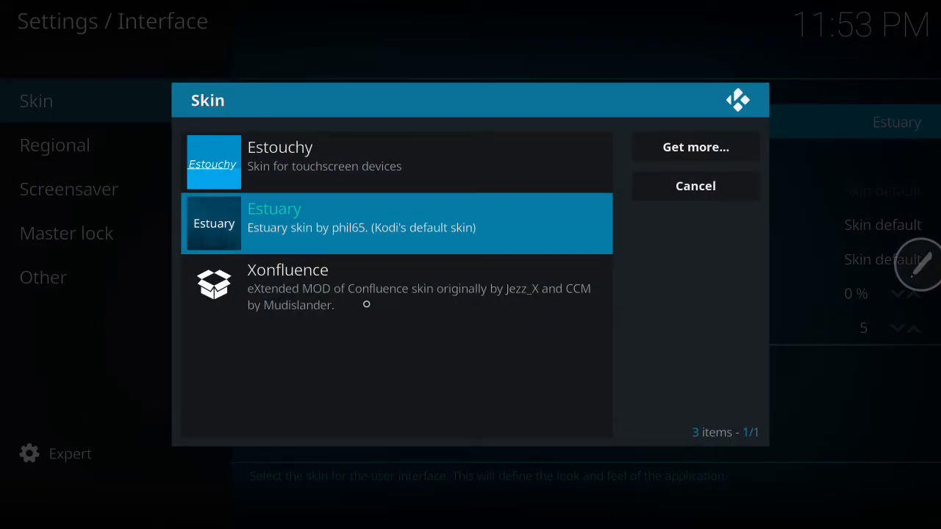
mouse_move(332, 311)
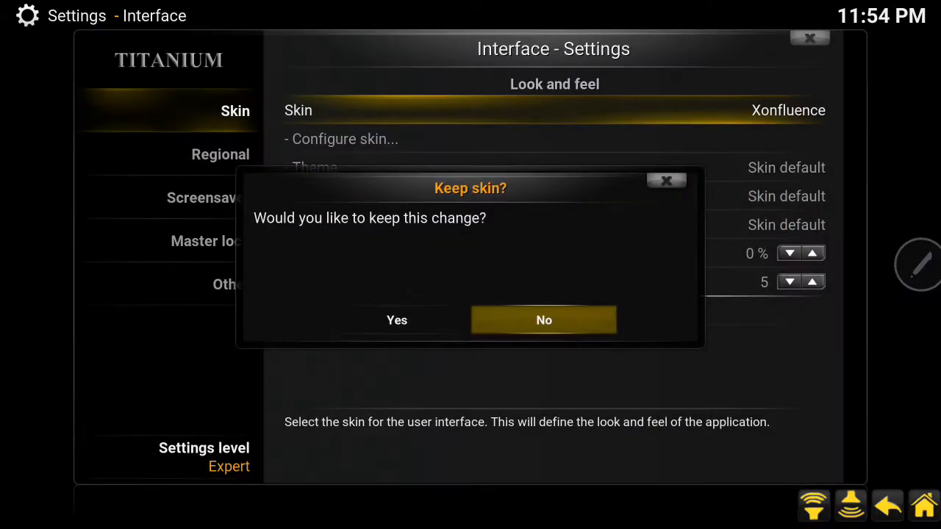
click(544, 321)
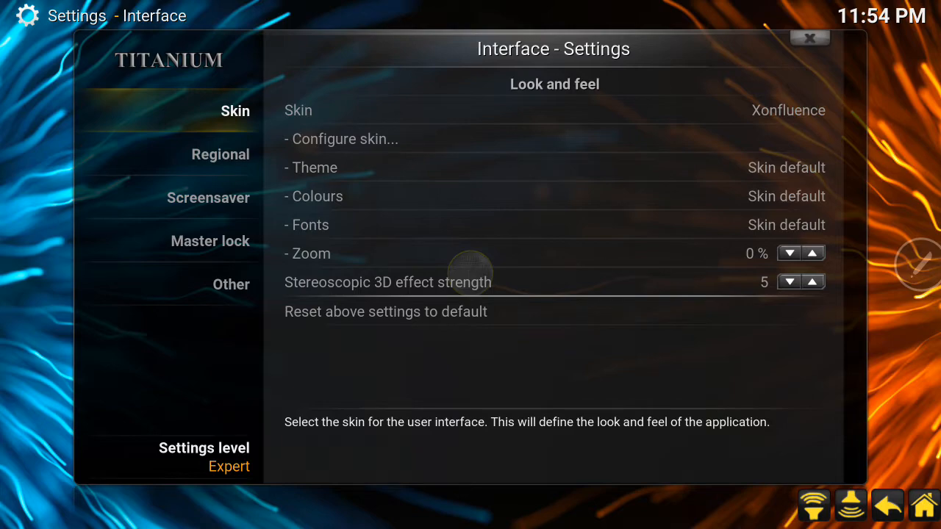
mouse_move(804, 74)
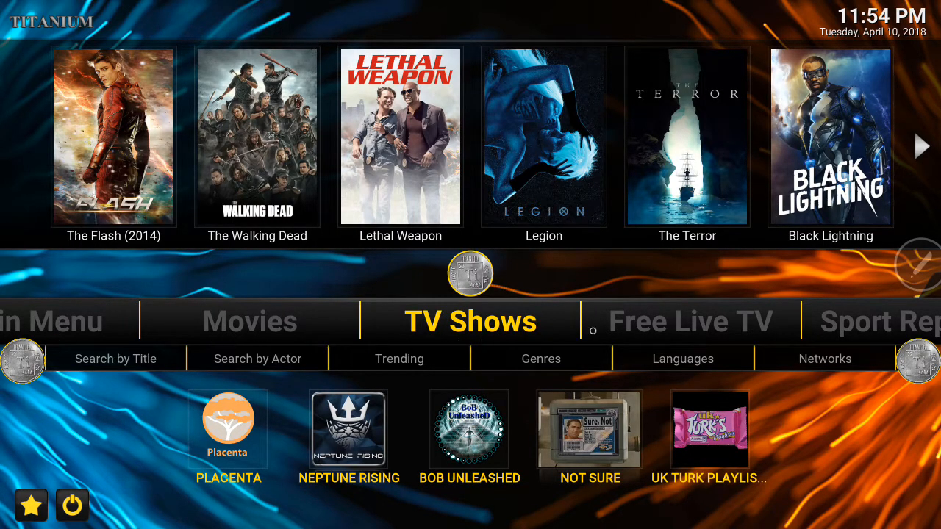
Scroll the Titanium home menu bar to reach Main Menu and its Settings entry
scroll(right, 3)
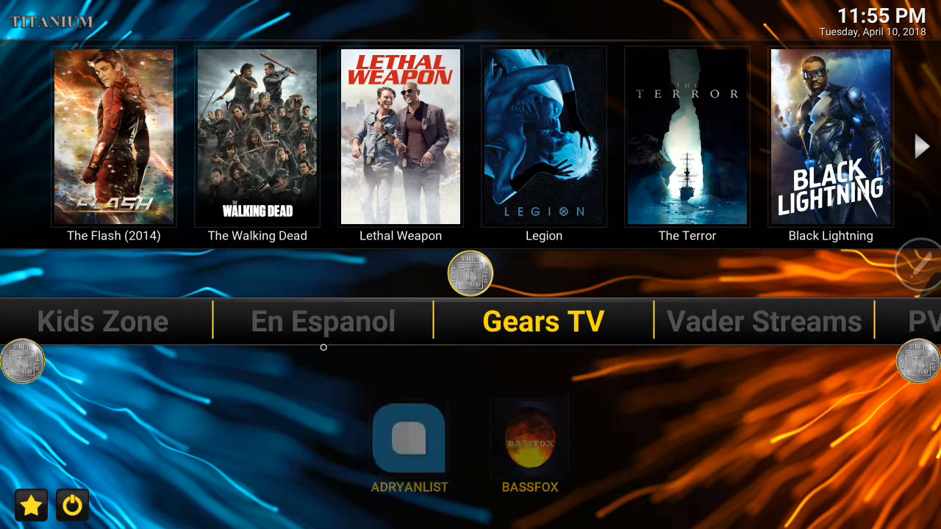
scroll(right, 3)
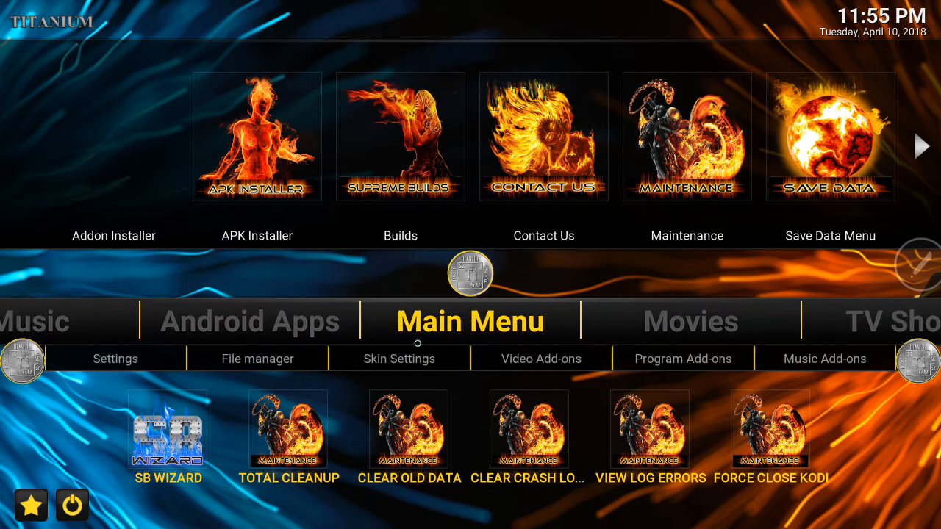
scroll(left, 3)
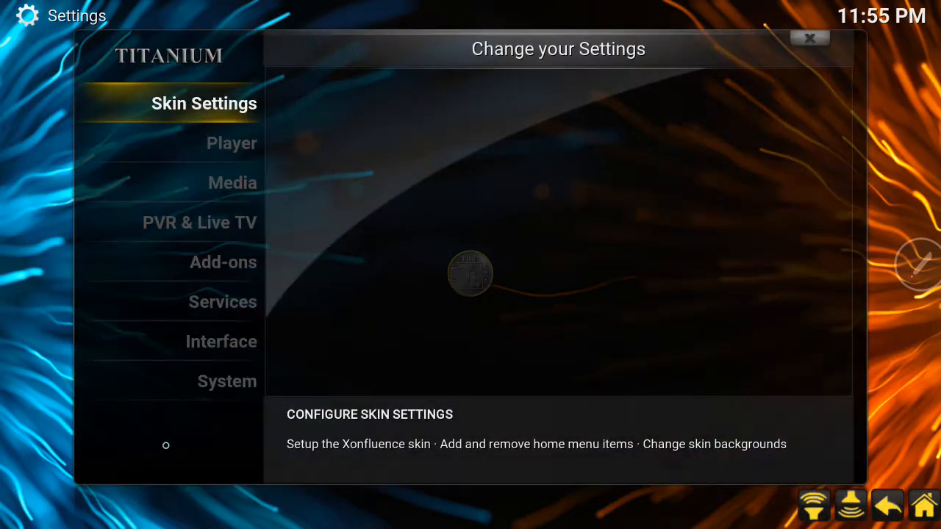
Enter the Interface settings category to switch the skin back to Estuary
click(220, 341)
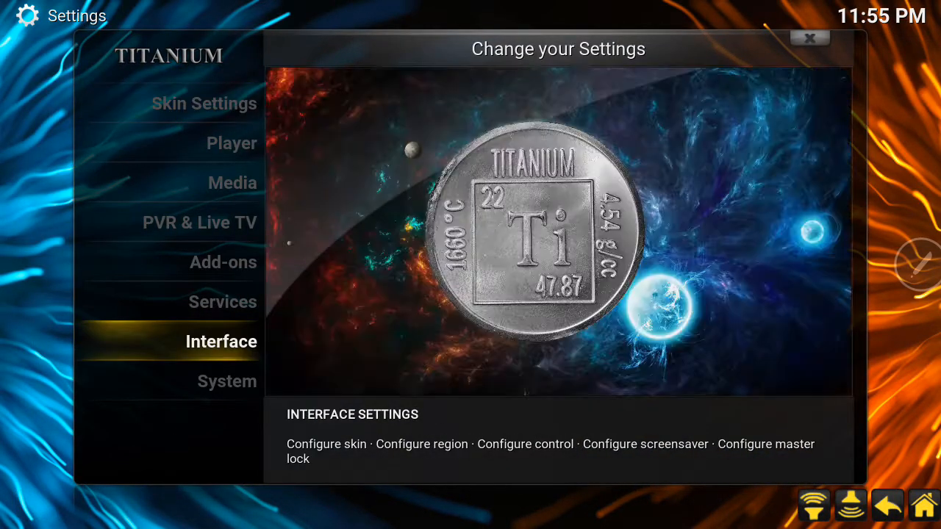
click(220, 341)
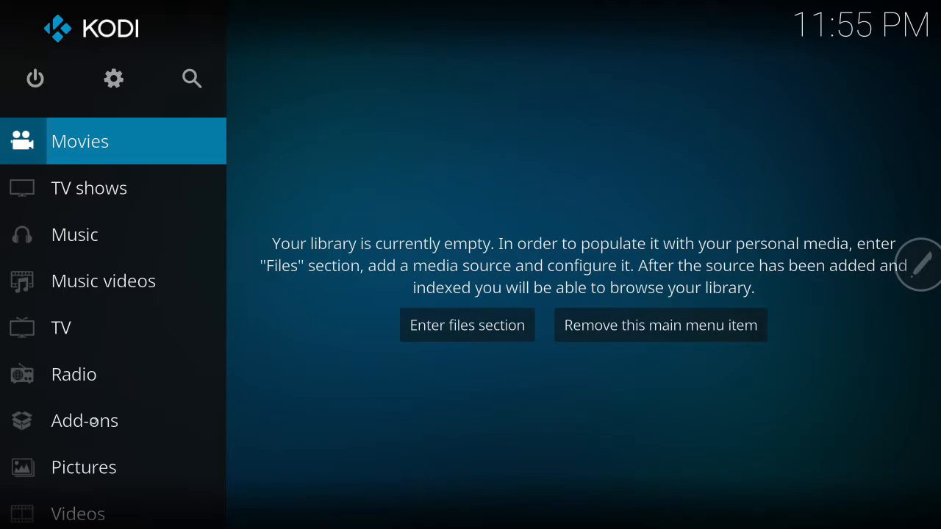
Launch Supreme Builds Wizard from Add-ons > Program add-ons
click(84, 421)
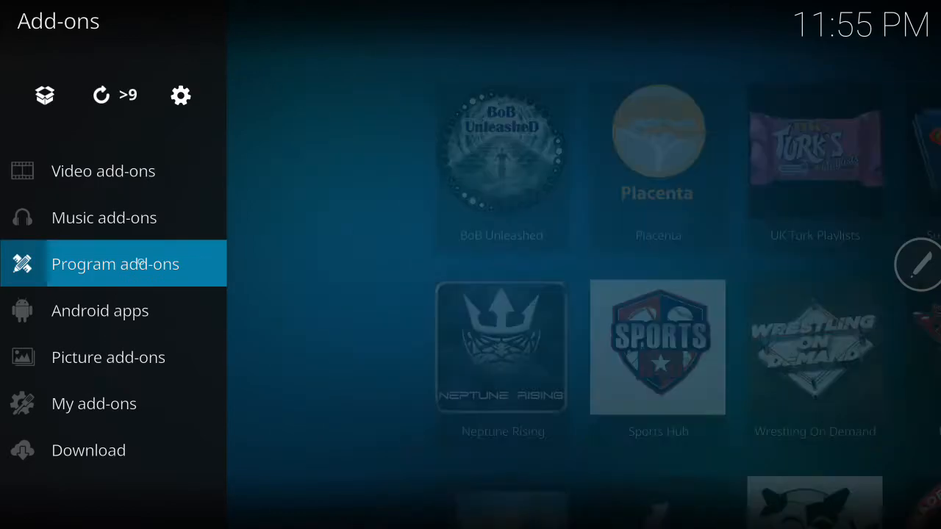
click(115, 264)
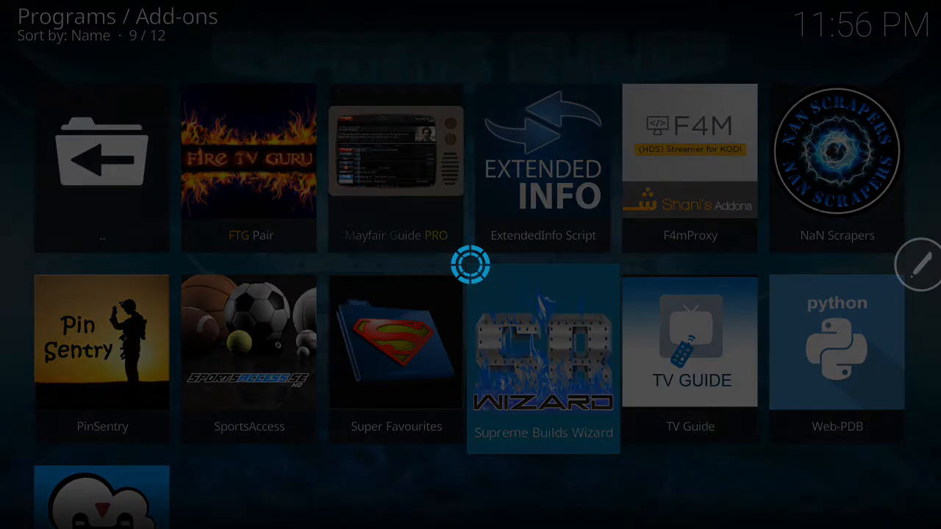
click(544, 360)
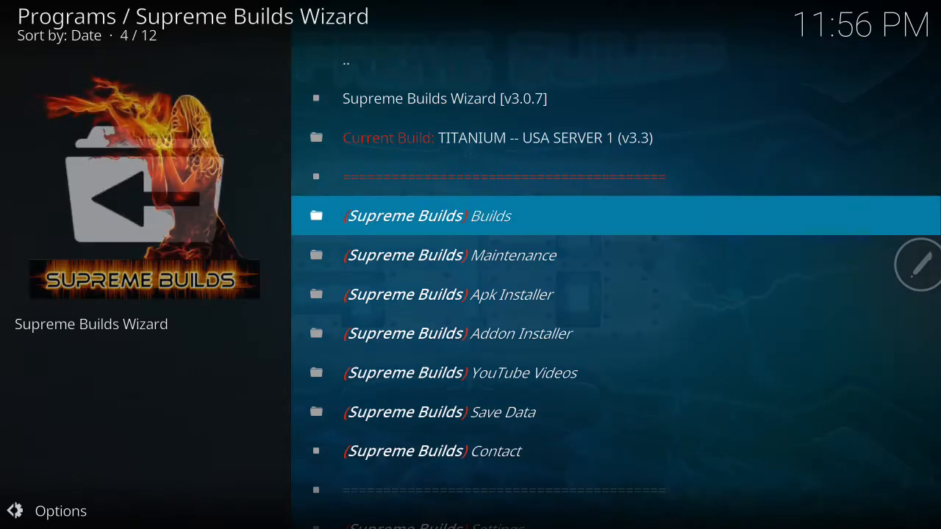
Show the wizard's Builds list with the Krypton Titanium server builds
click(426, 215)
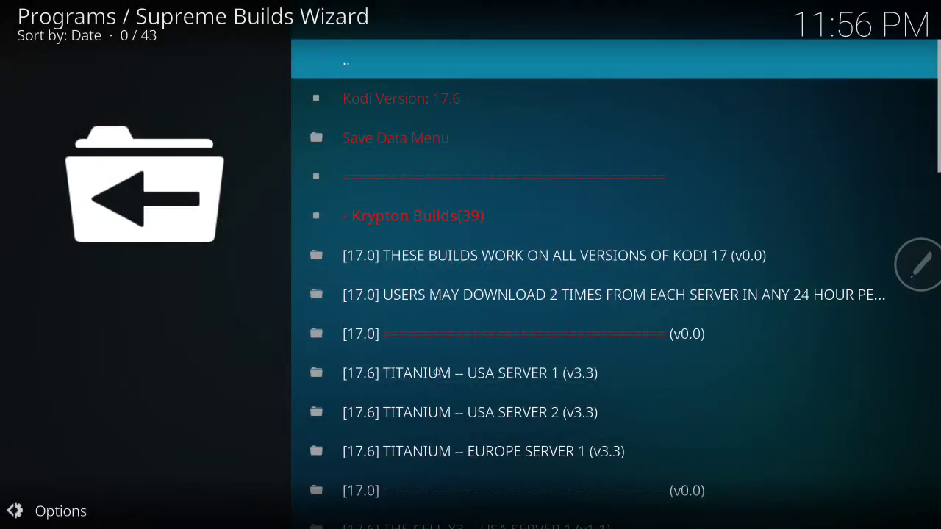
mouse_move(497, 386)
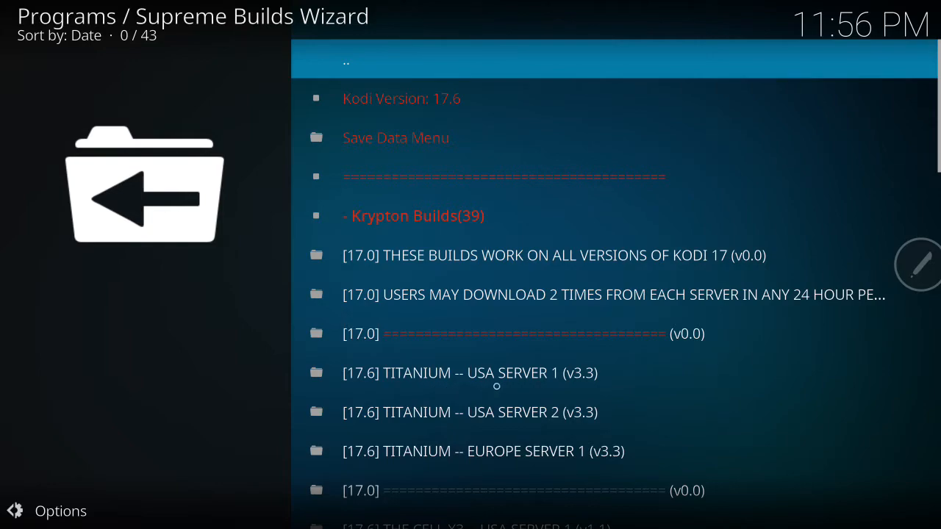
mouse_move(518, 421)
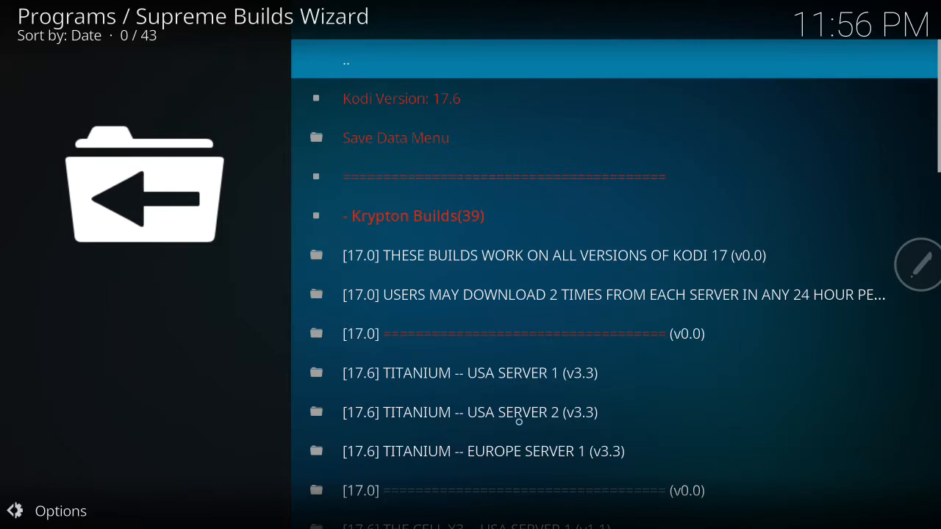
mouse_move(479, 364)
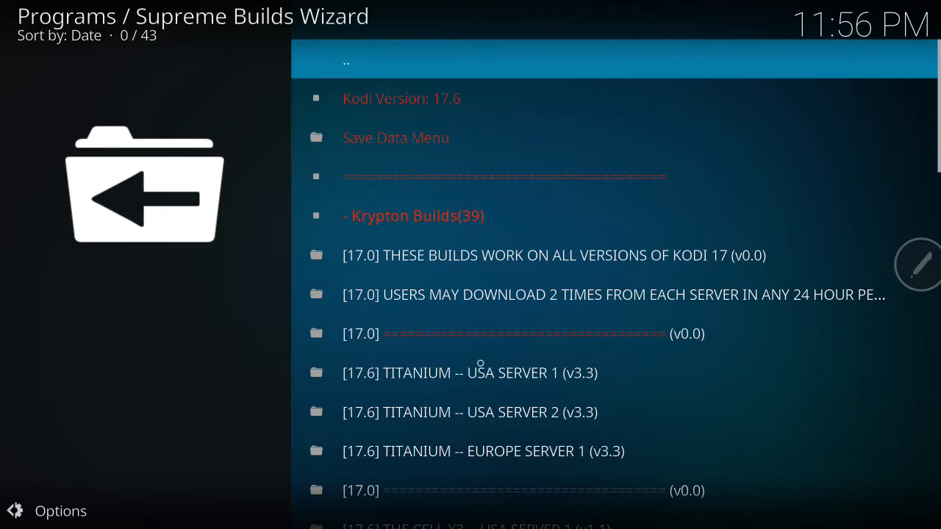
mouse_move(585, 465)
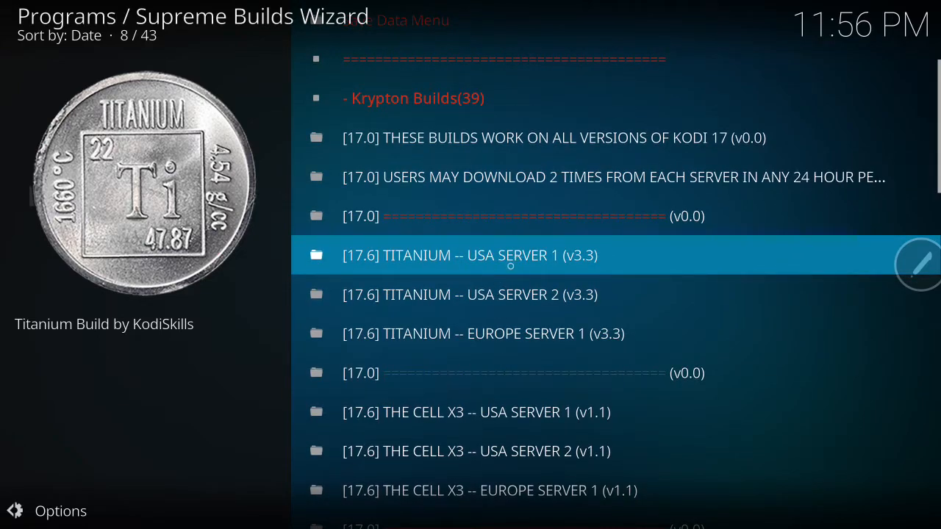
Choose TITANIUM -- USA SERVER 1 (v3.3) and start a Fresh Install
click(470, 256)
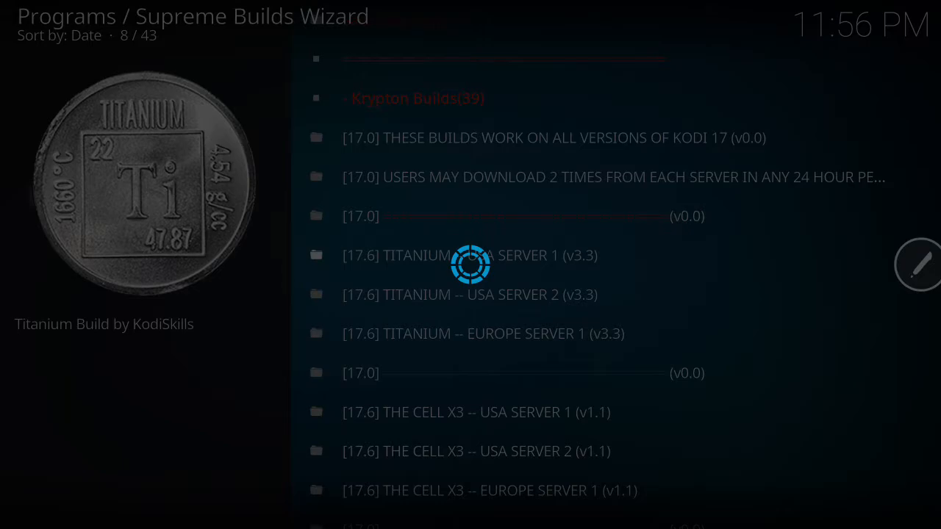
click(469, 256)
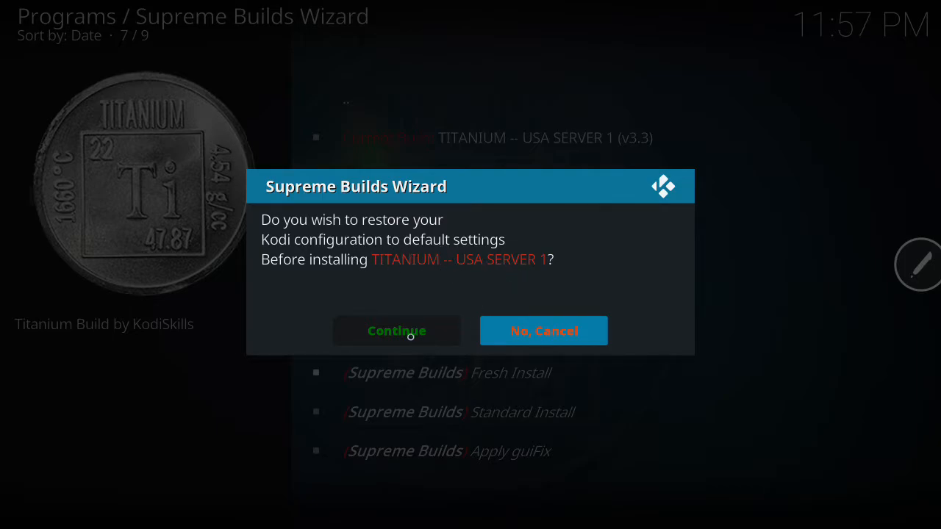
Confirm Continue to begin the Titanium USA Server 1 fresh install, then cancel its extraction
click(397, 330)
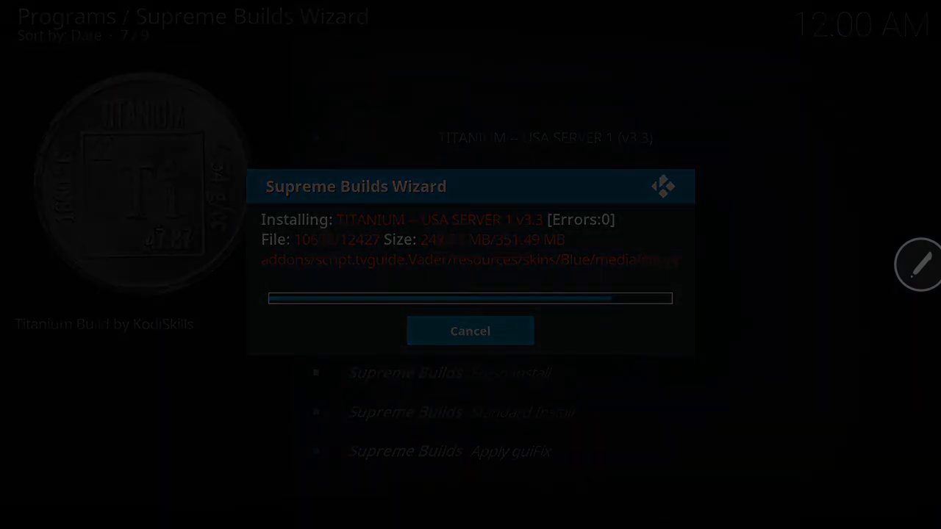
click(471, 331)
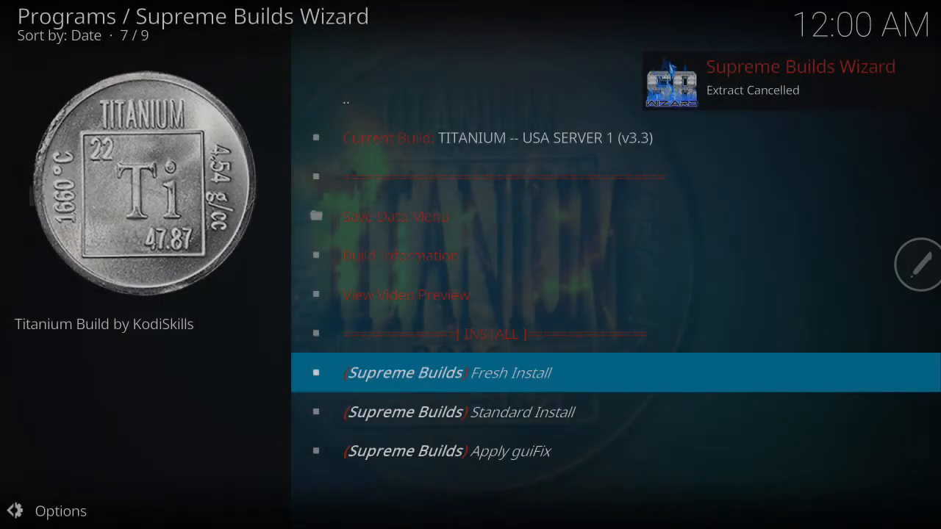